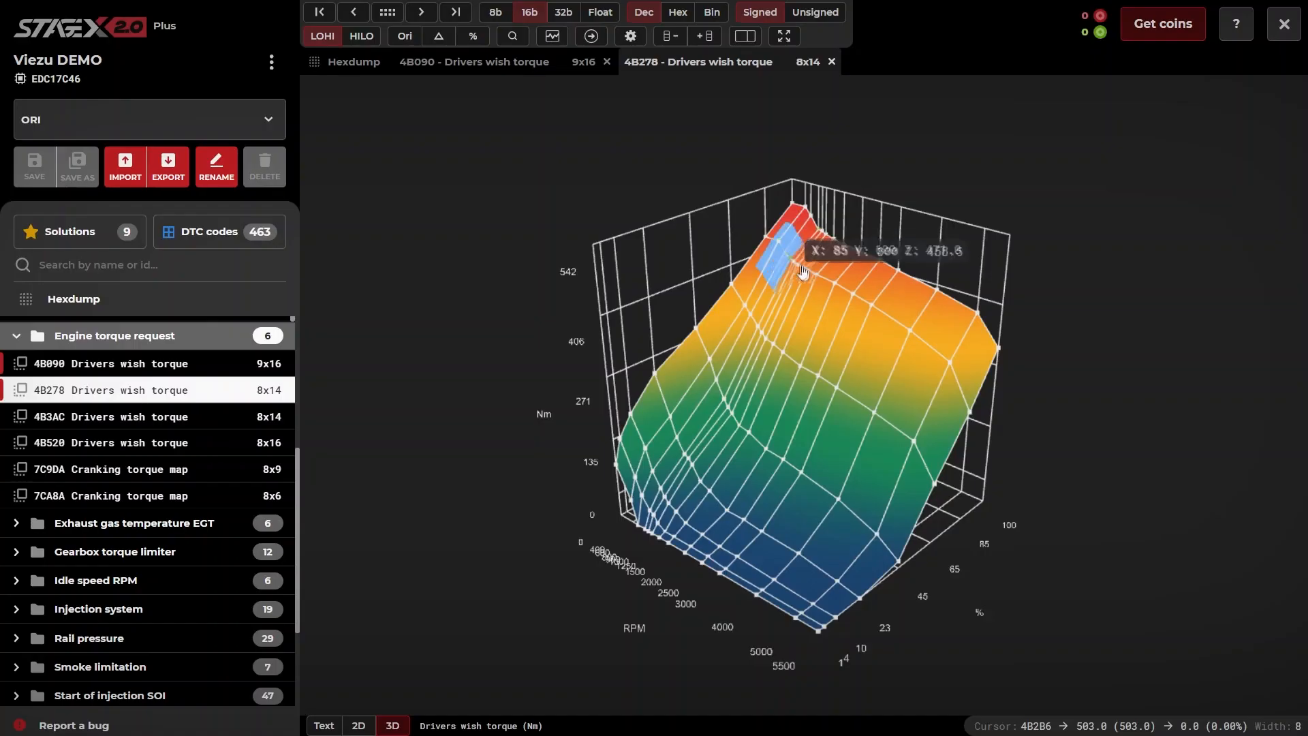
mouse_move(930, 320)
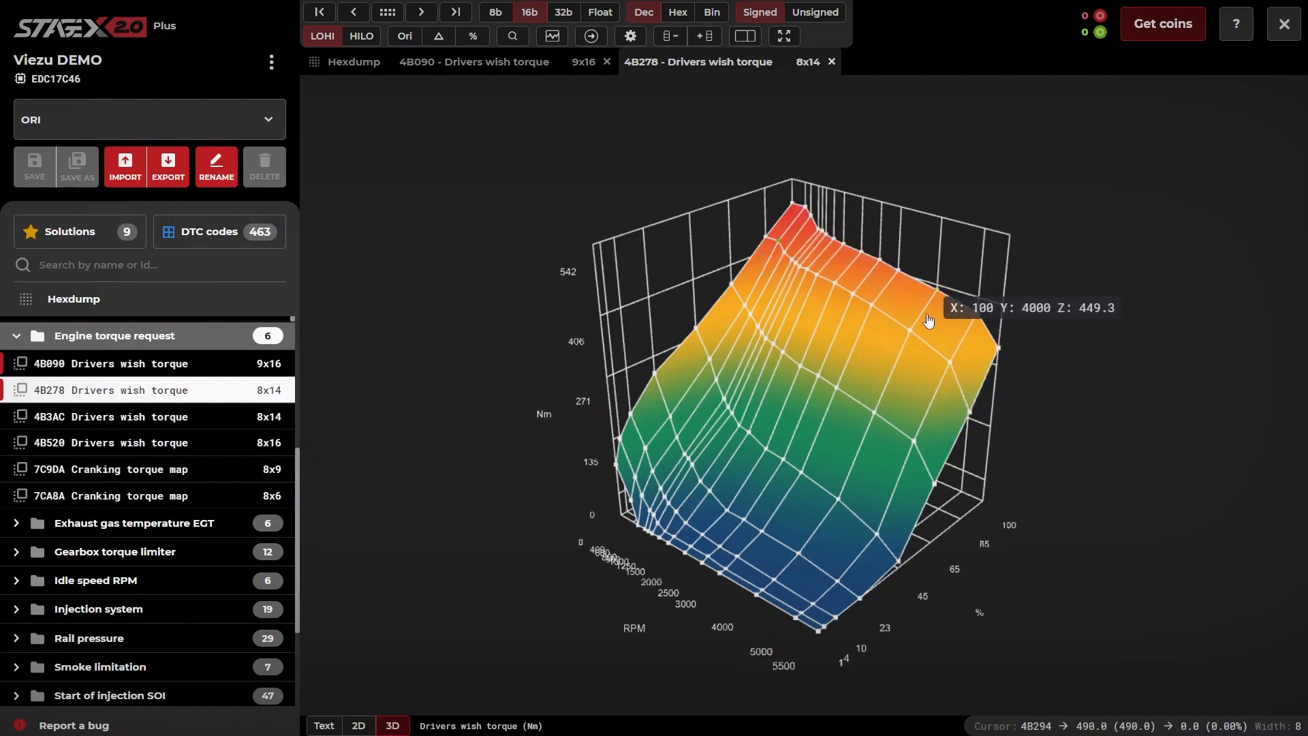